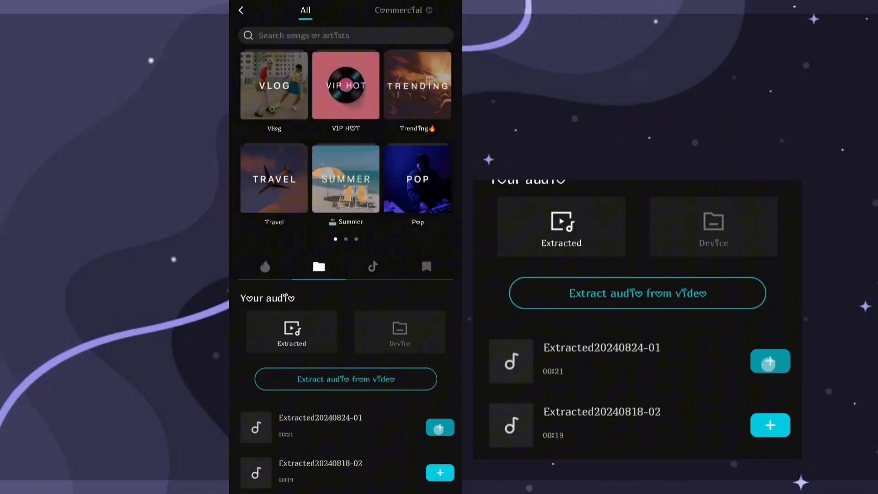
pyautogui.click(440, 427)
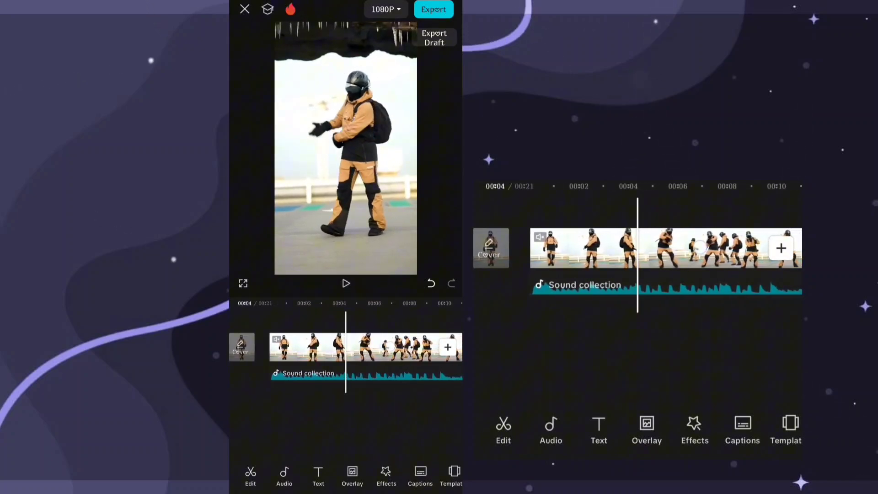
# Step: Select the dance clip and bring up its Style options
pyautogui.click(366, 348)
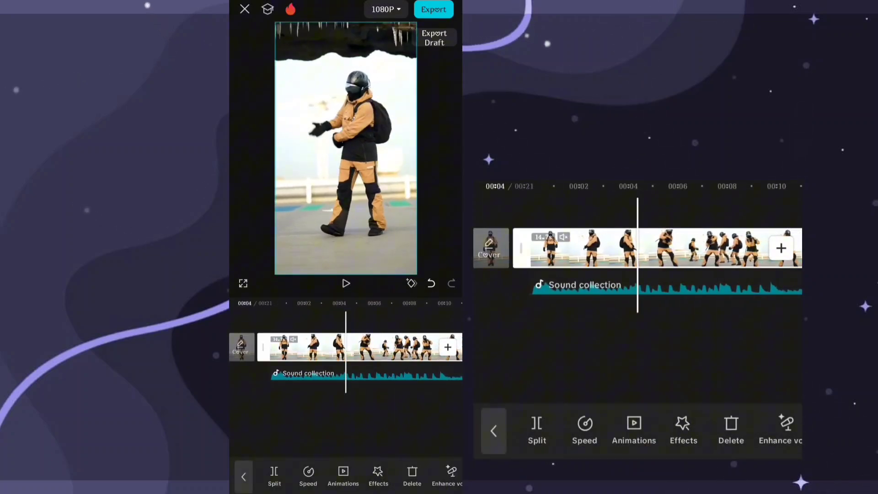
pyautogui.click(346, 283)
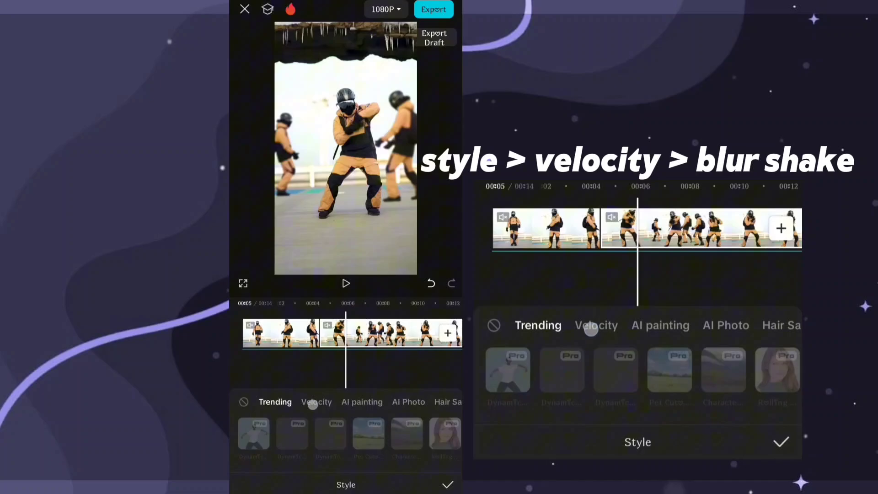
# Step: Switch the styles to the Velocity category to find Blur Shake
pyautogui.click(595, 324)
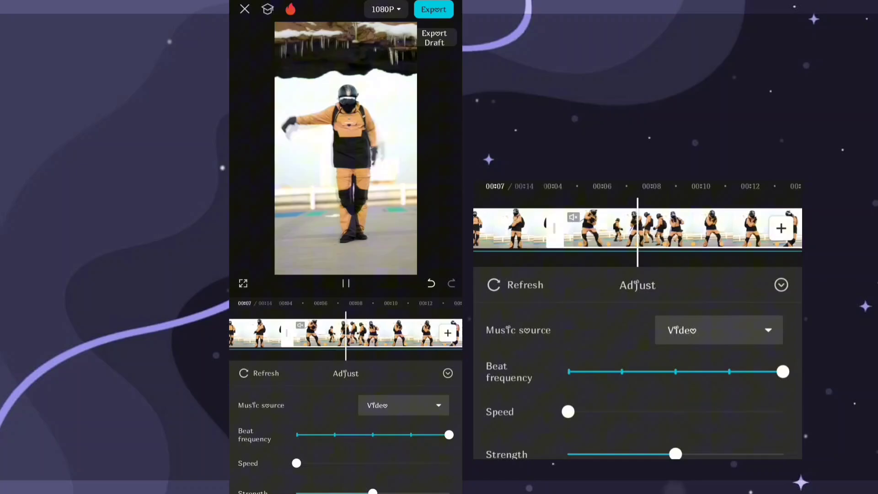
pyautogui.moveTo(567, 412); pyautogui.dragTo(675, 412)
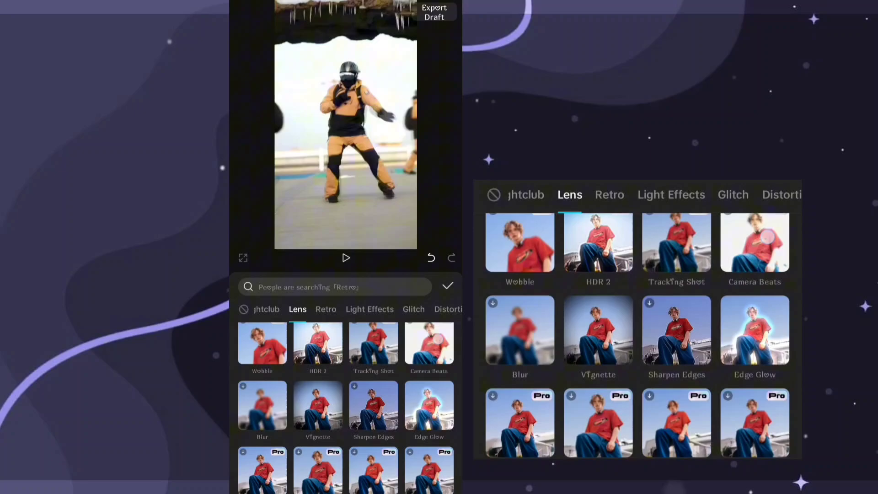
# Step: Browse Video effects and move from Lens to the Nightclub category
pyautogui.click(429, 406)
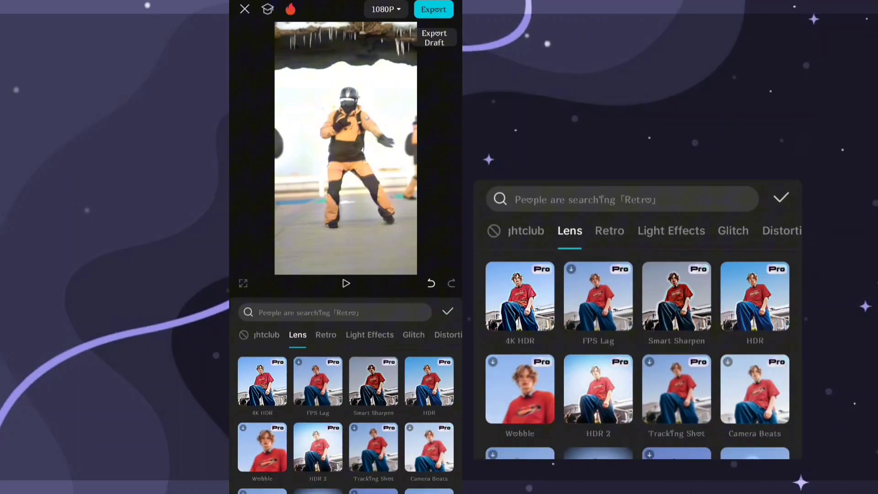
pyautogui.click(526, 231)
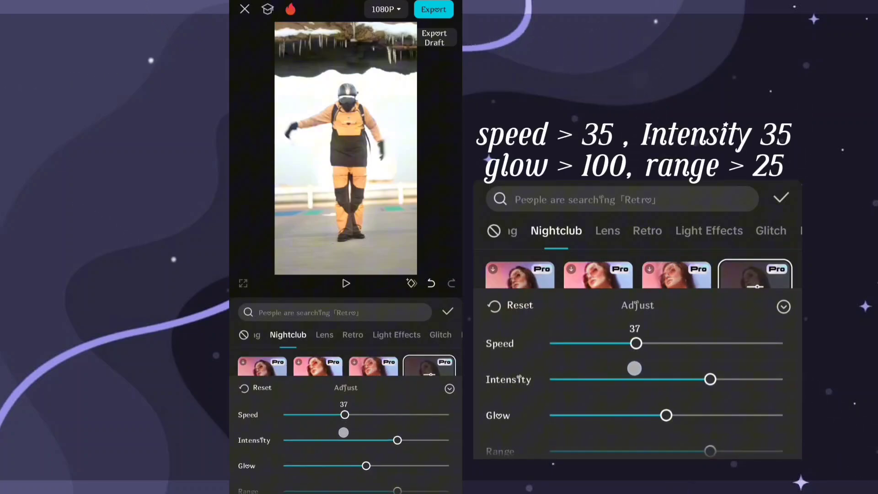
# Step: Set the Nightclub effect's speed to 35 and intensity to about 35
pyautogui.moveTo(636, 343); pyautogui.dragTo(632, 343)
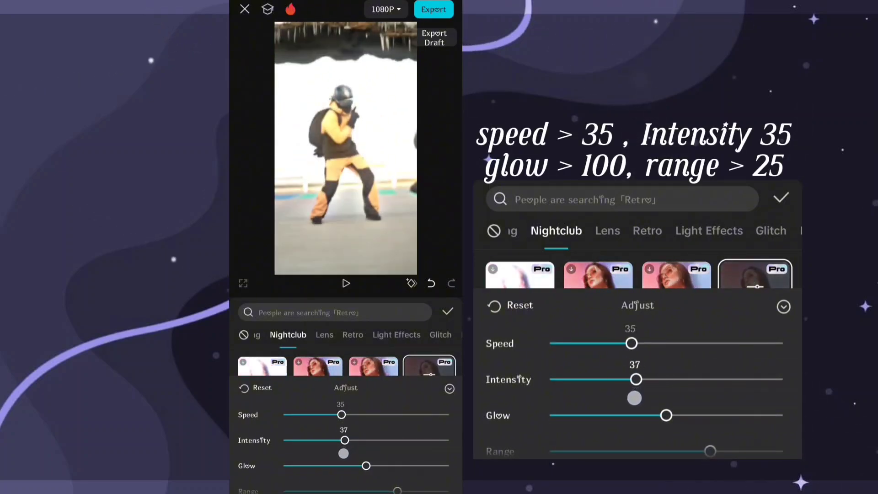
pyautogui.moveTo(666, 415); pyautogui.dragTo(782, 415)
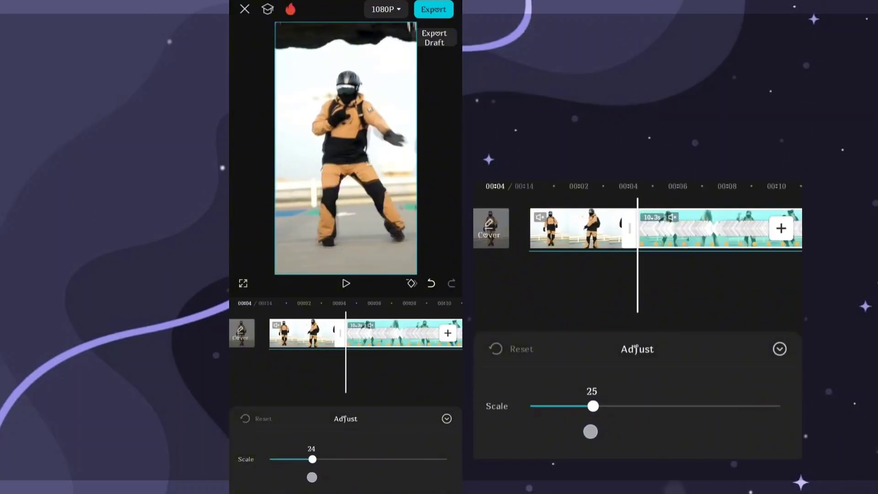
# Step: Set the zoom effect's scale to 25
pyautogui.moveTo(311, 459); pyautogui.dragTo(313, 459)
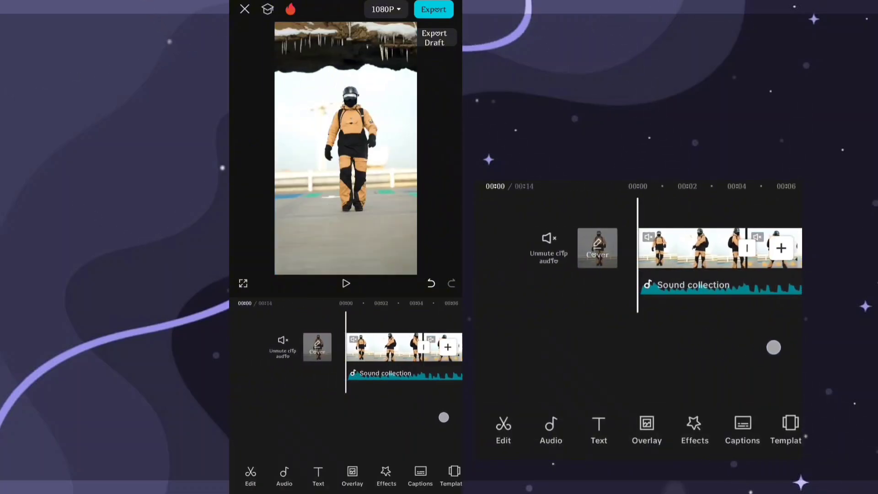
# Step: Export the video at 1080p with the frame rate raised to 60 fps
pyautogui.click(346, 284)
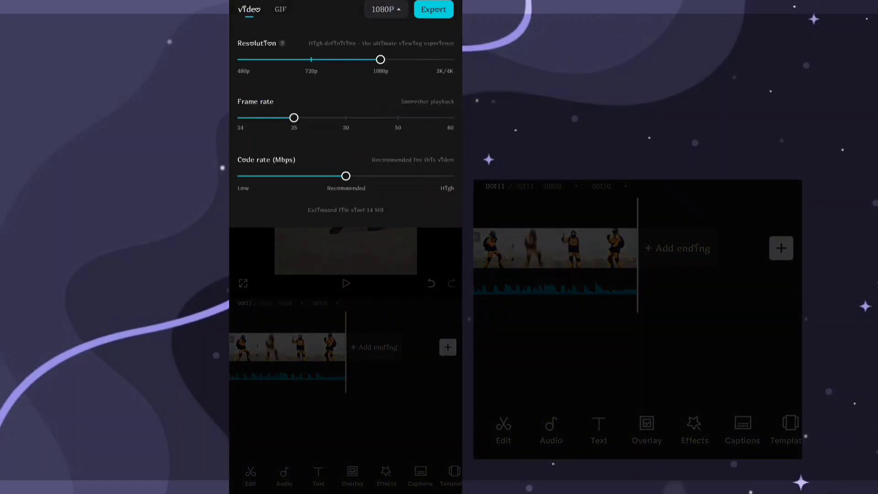
pyautogui.moveTo(294, 118); pyautogui.dragTo(450, 118)
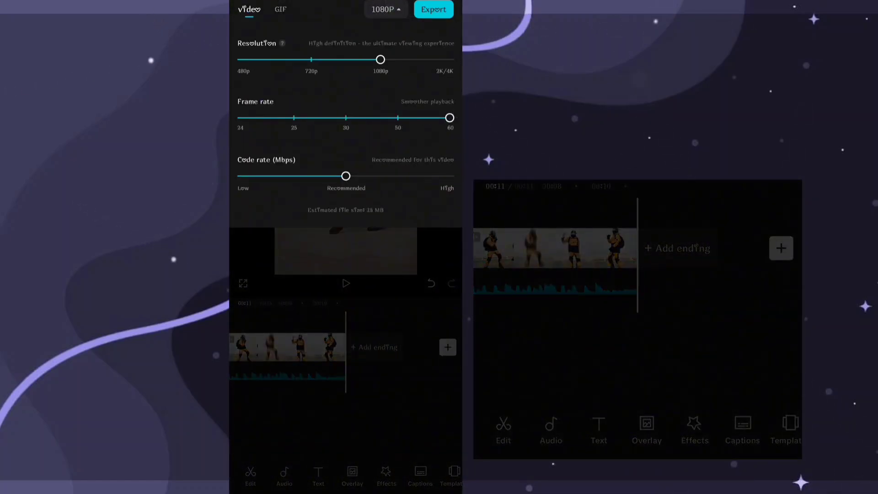
pyautogui.click(433, 9)
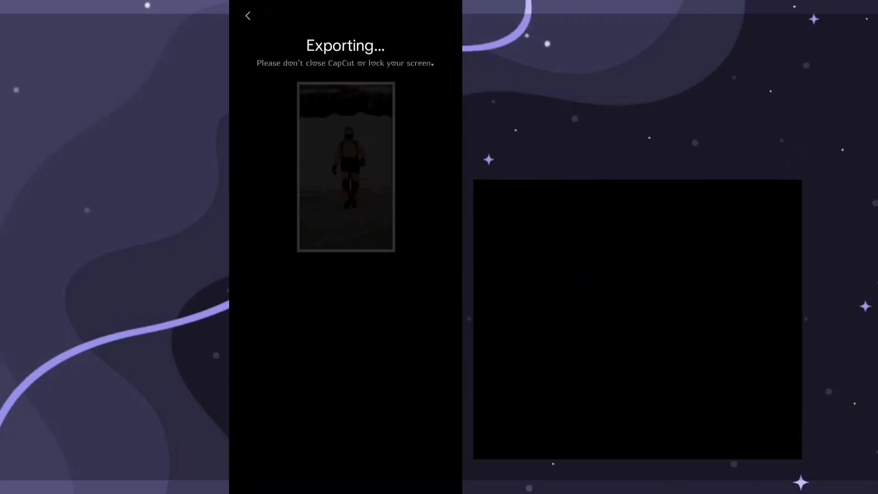